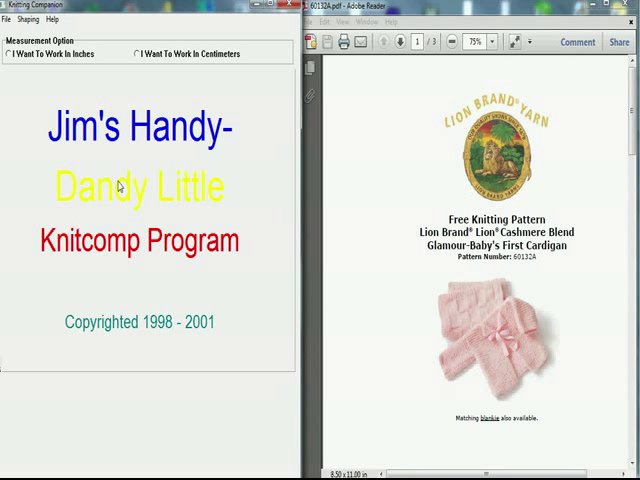
pyautogui.moveTo(49, 84)
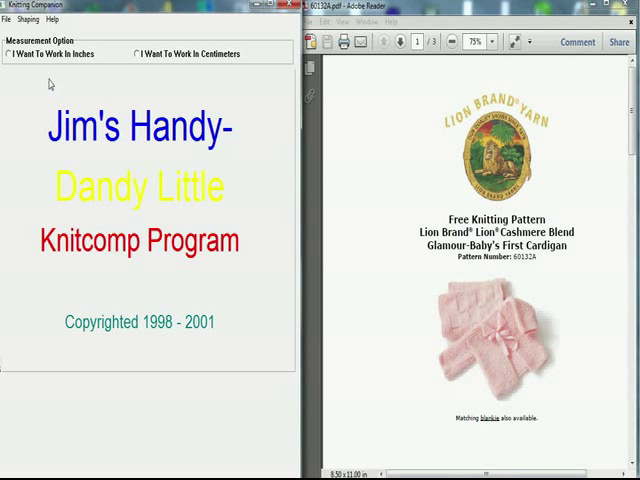
pyautogui.moveTo(40, 62)
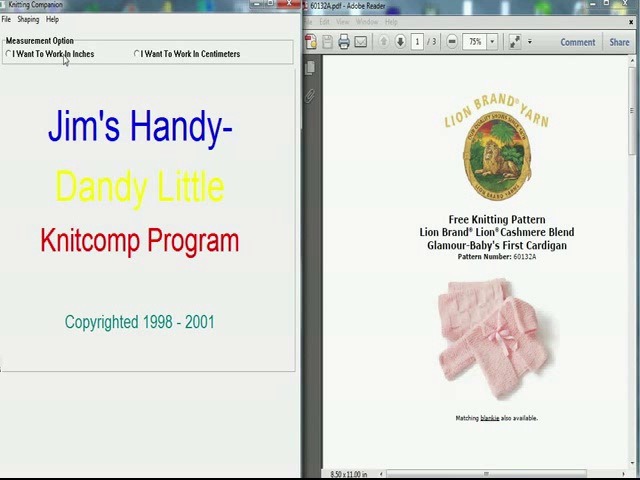
# - Choose to work in inches and scroll the pattern PDF to page 2's Gauge section
pyautogui.click(8, 53)
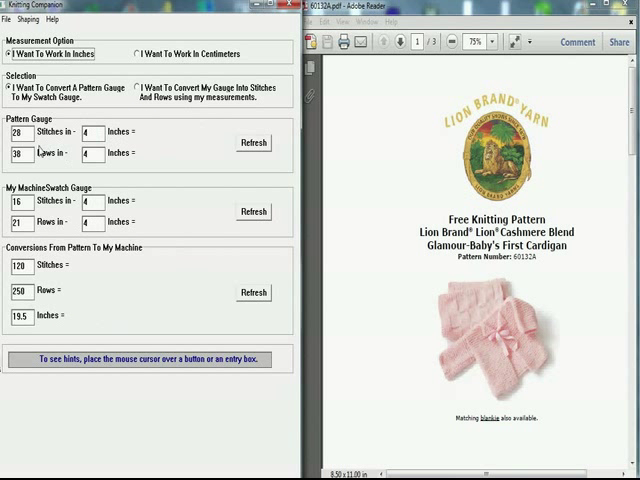
pyautogui.moveTo(597, 183)
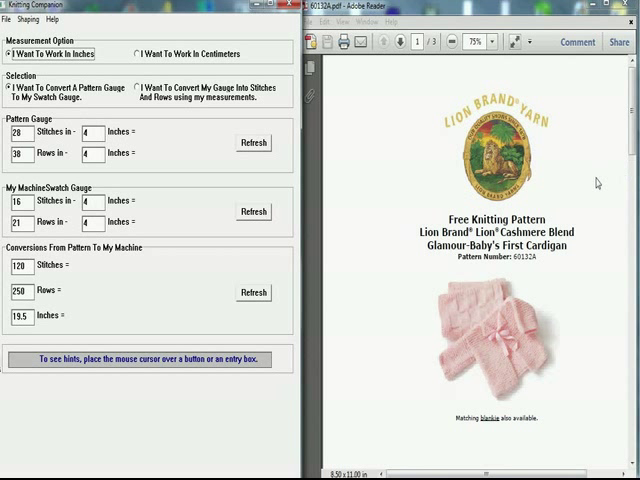
pyautogui.moveTo(506, 349)
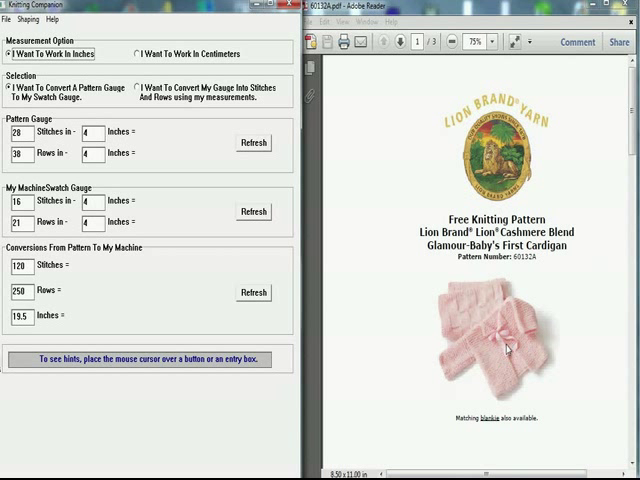
pyautogui.scroll(-3)
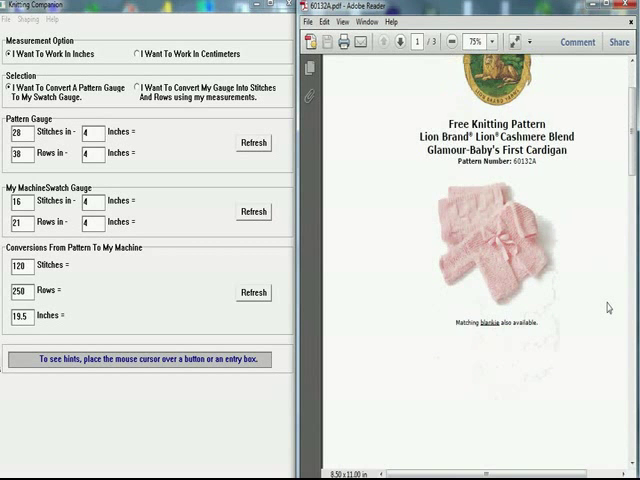
pyautogui.scroll(-3)
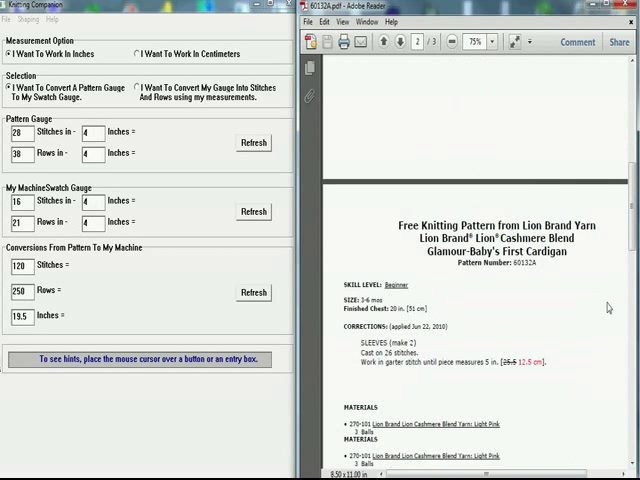
pyautogui.scroll(-3)
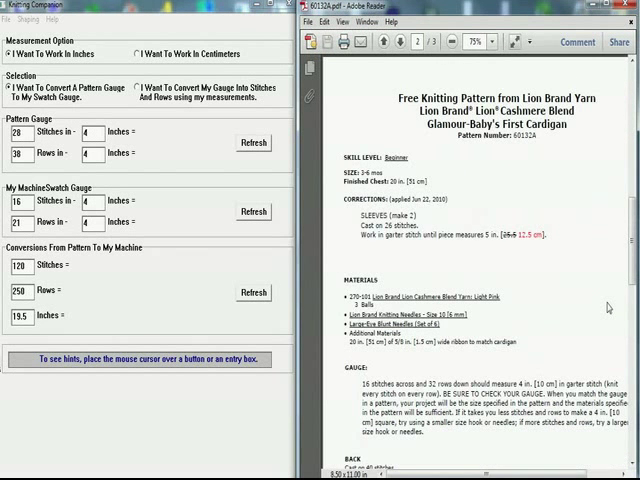
pyautogui.scroll(-3)
pyautogui.write('32')
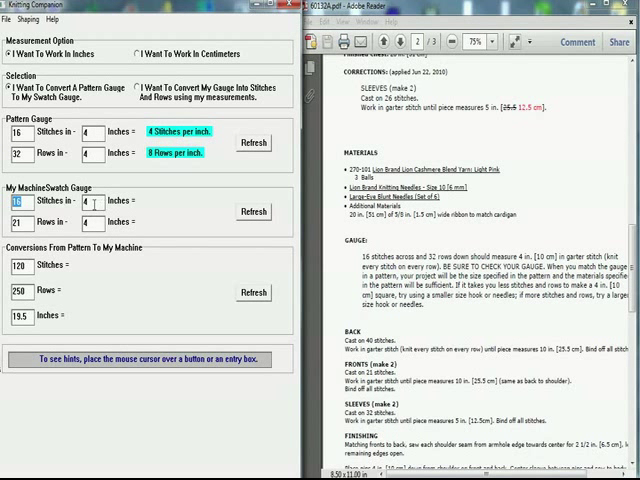
# - Enter a machine swatch gauge of 4 stitches and 6 rows per inch and refresh
pyautogui.click(77, 200)
pyautogui.write('4')
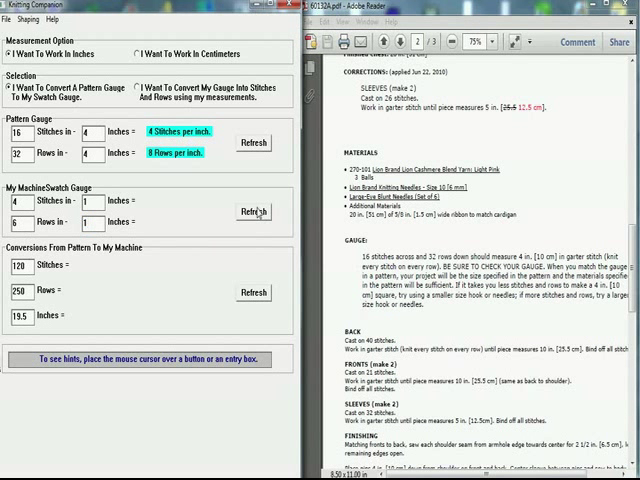
pyautogui.click(252, 211)
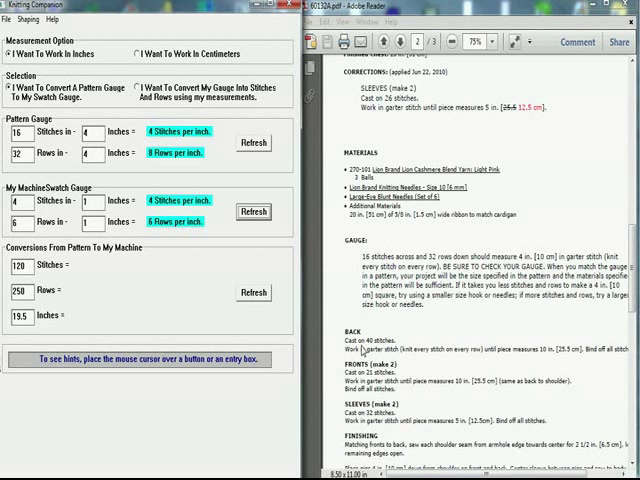
pyautogui.moveTo(243, 315)
pyautogui.write('40')
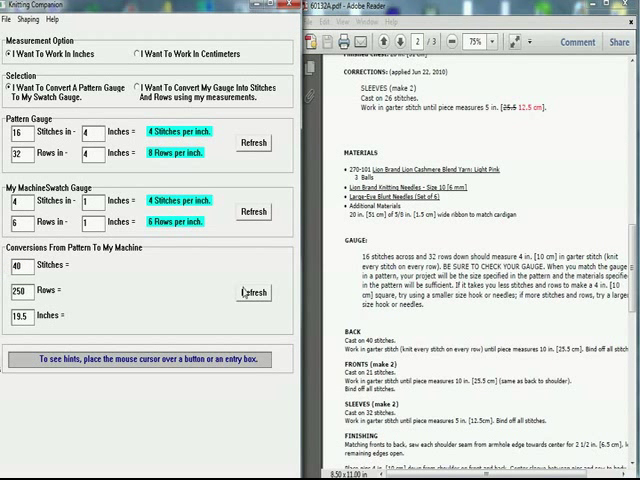
# - Convert pattern counts at 7 stitches, 10 rows per inch: 21 to 37 stitches, 250 to 313 rows
pyautogui.click(253, 293)
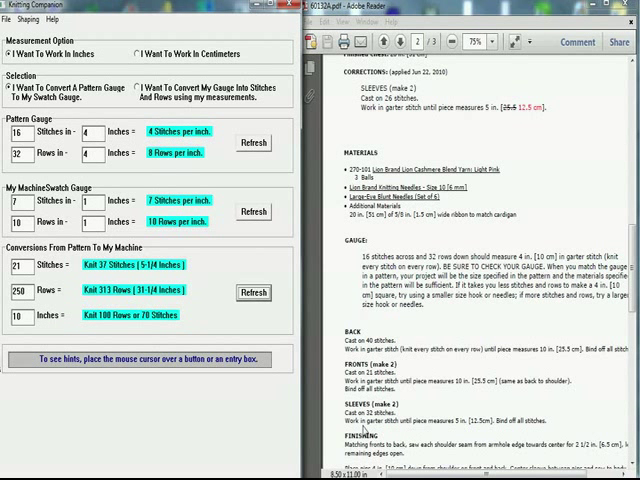
pyautogui.moveTo(467, 393)
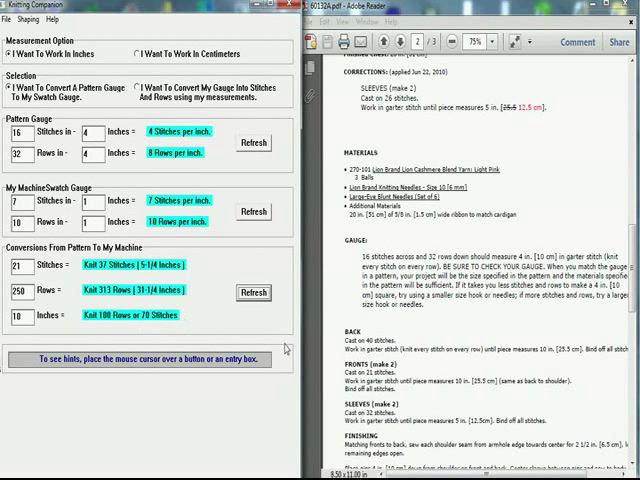
# - Convert the sleeve's 32 stitches to 56 and 100 rows to 125 machine rows
pyautogui.scroll(-3)
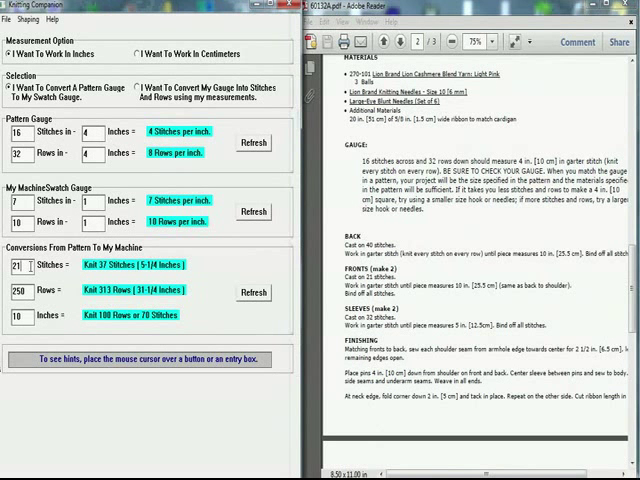
pyautogui.tripleClick(16, 266)
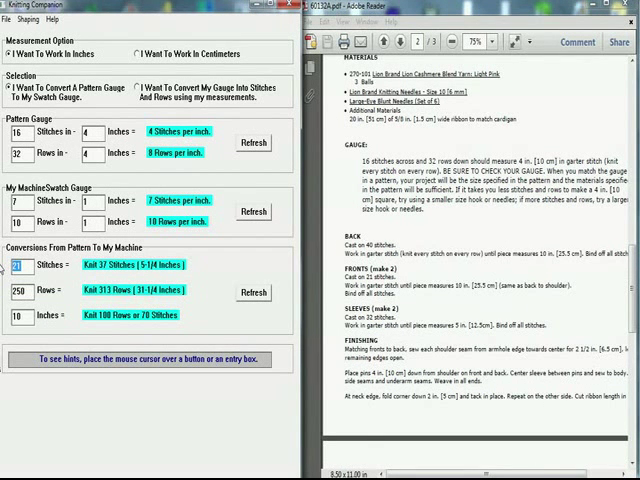
pyautogui.click(253, 293)
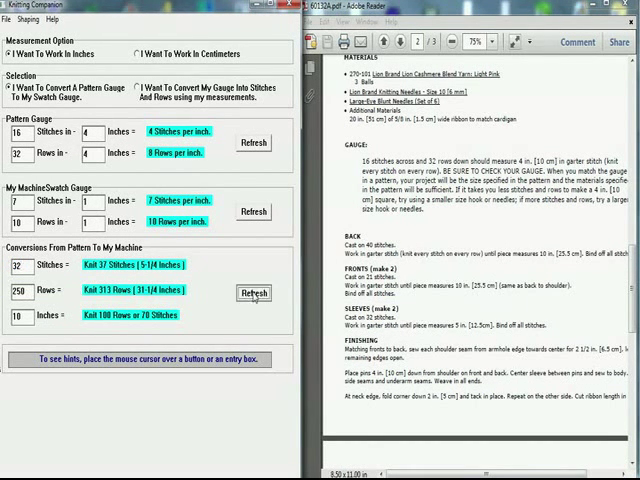
pyautogui.click(253, 293)
pyautogui.write('100')
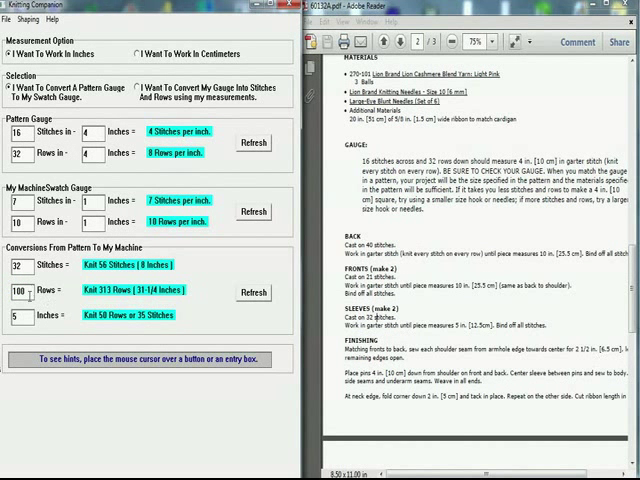
pyautogui.click(253, 292)
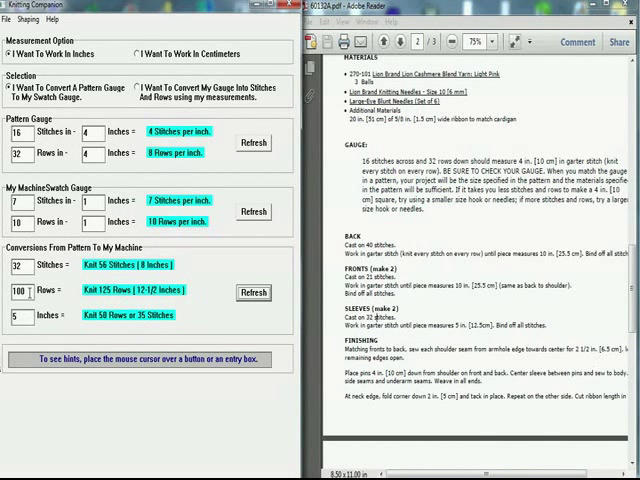
pyautogui.moveTo(15, 324)
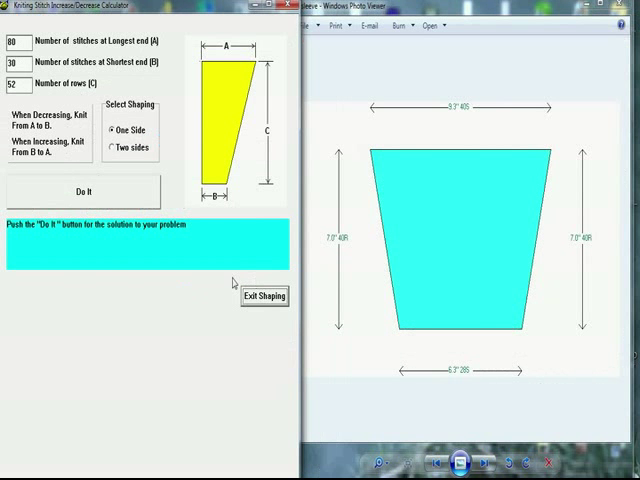
pyautogui.moveTo(195, 70)
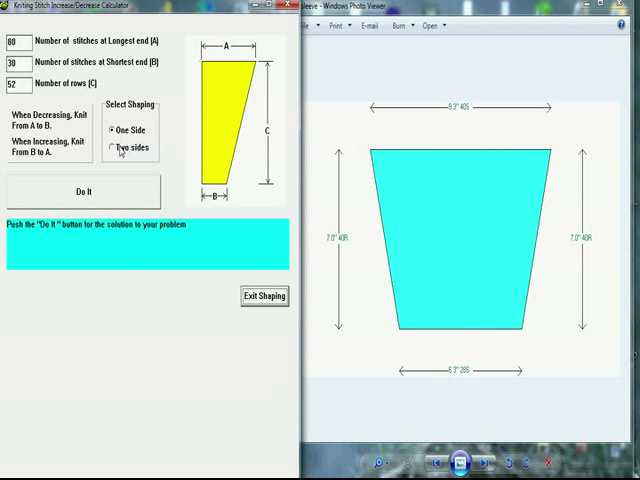
# - Switch the Increase/Decrease Calculator to two-sided shaping
pyautogui.click(112, 146)
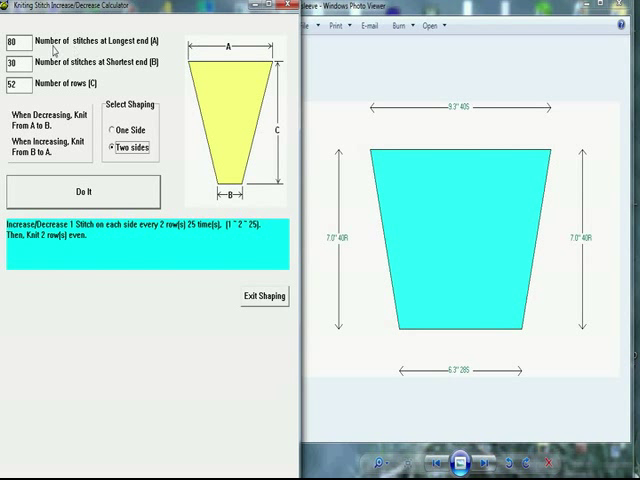
pyautogui.moveTo(118, 62)
pyautogui.write('40')
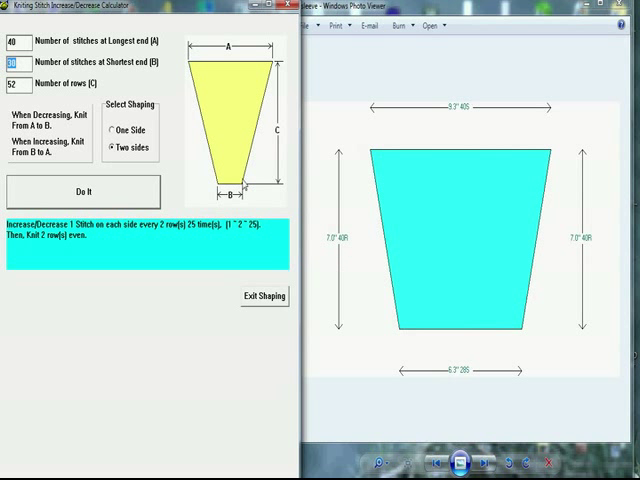
pyautogui.moveTo(140, 173)
pyautogui.write('28')
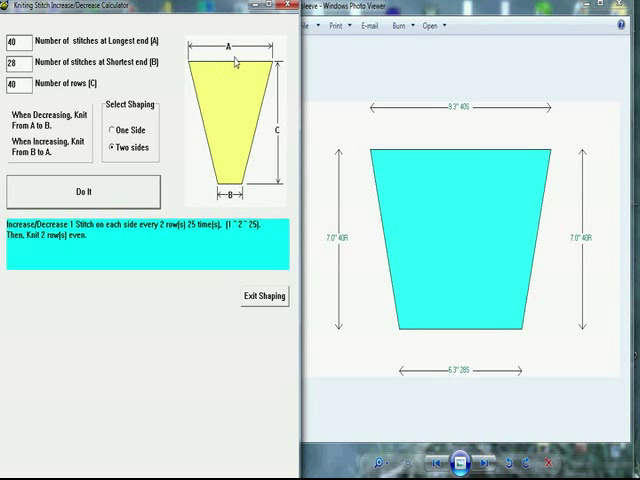
pyautogui.moveTo(247, 97)
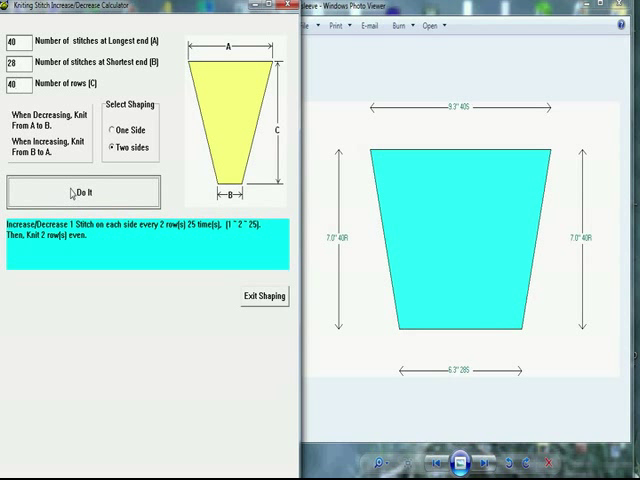
# - Compute the schedule: decrease every 5 rows twice, then every 6 rows four times
pyautogui.click(84, 191)
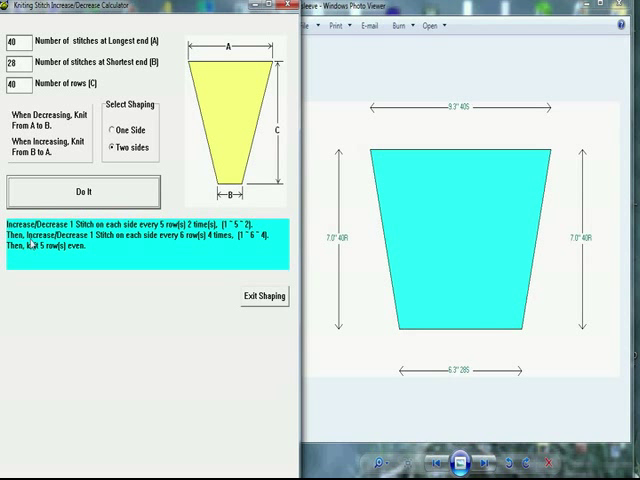
pyautogui.moveTo(135, 243)
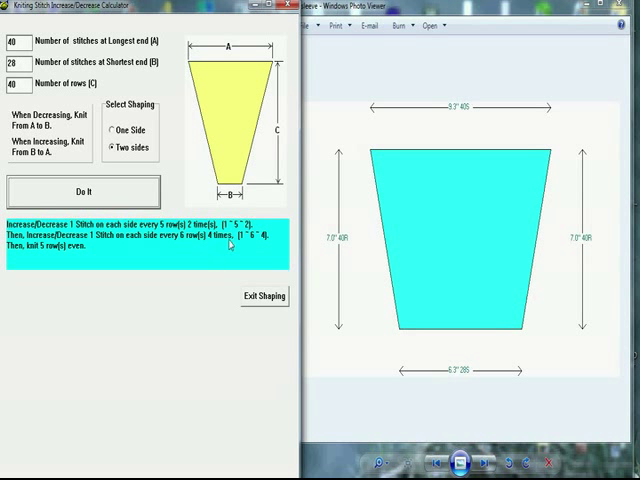
pyautogui.moveTo(44, 258)
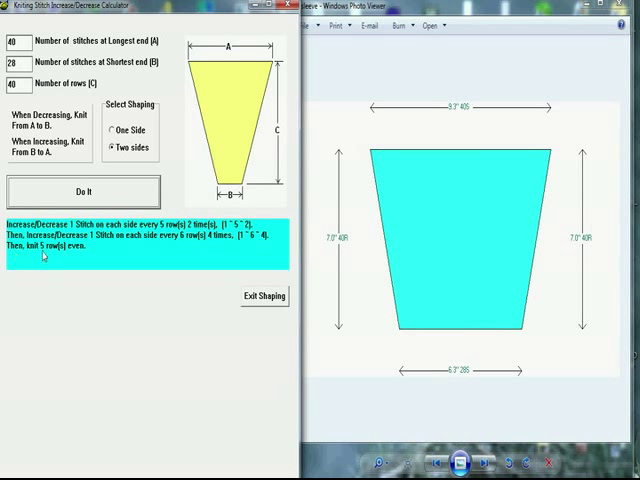